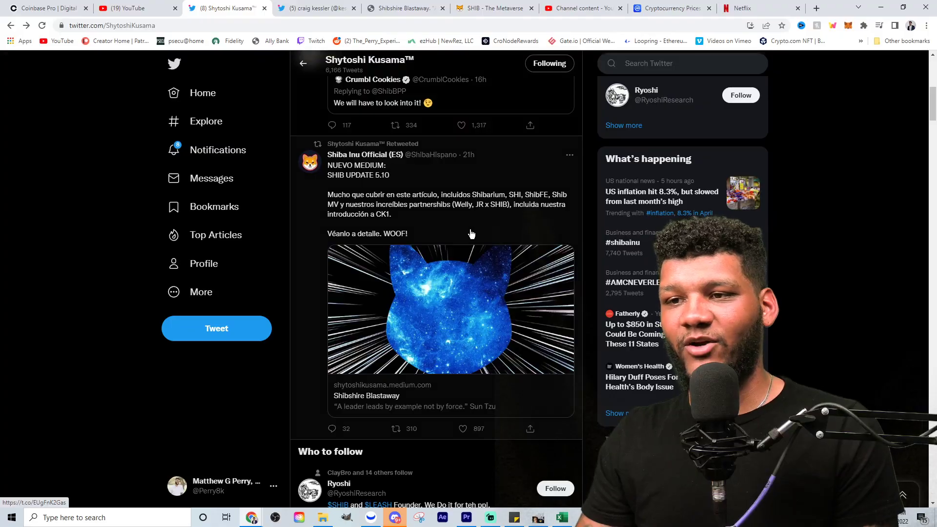
{"action": "mouse_move", "coordinate": [468, 242]}
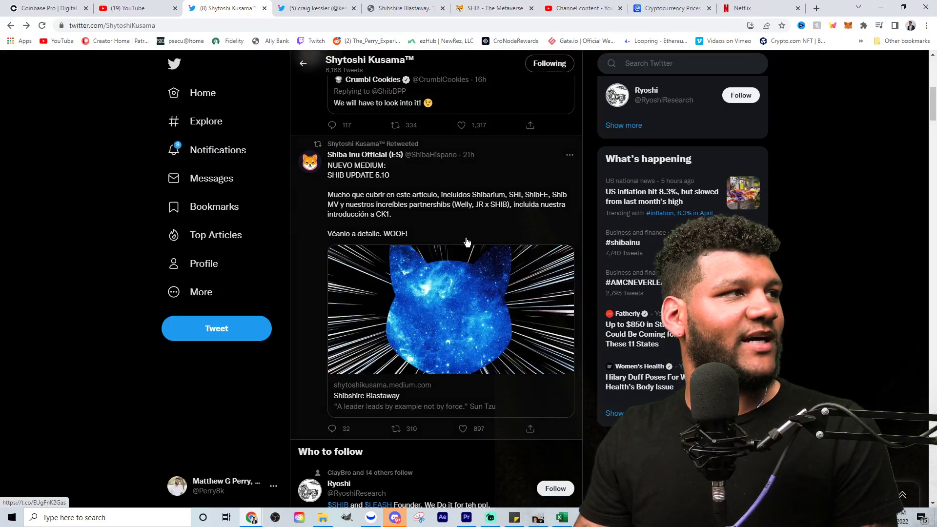
{"action": "scroll", "scroll_direction": "down", "scroll_amount": 3}
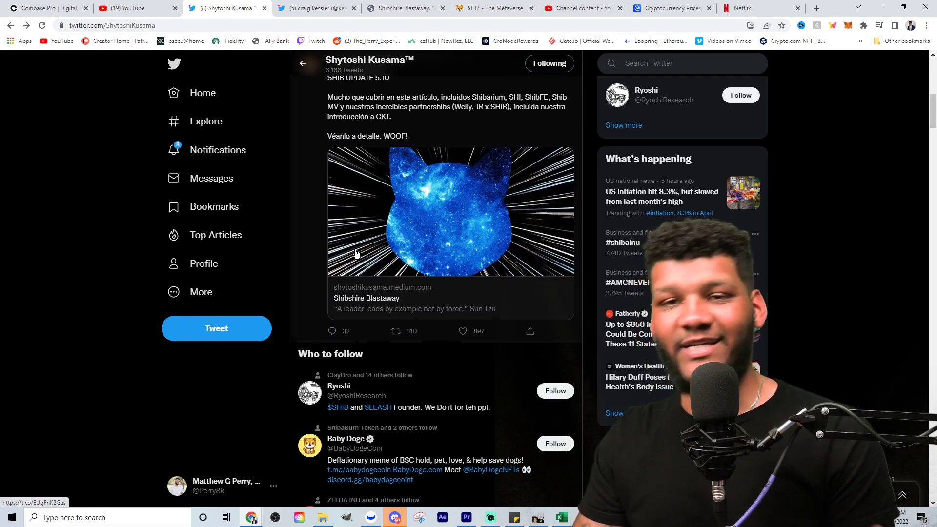
{"action": "scroll", "scroll_direction": "down", "scroll_amount": 3}
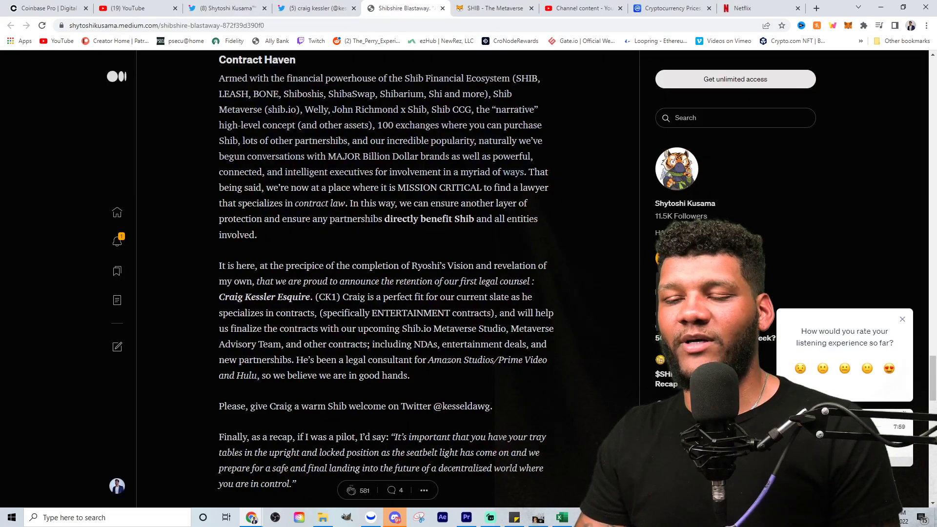
{"action": "mouse_move", "coordinate": [587, 236]}
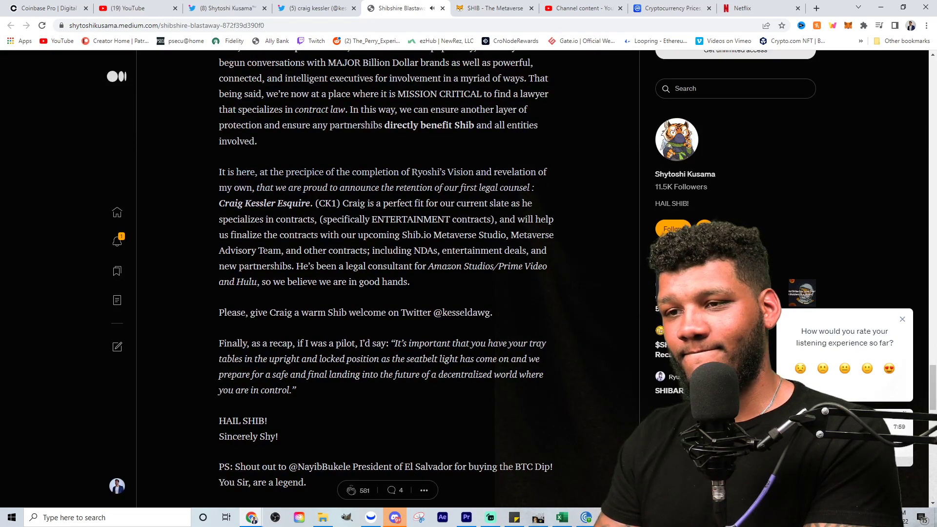
{"action": "scroll", "scroll_direction": "down", "scroll_amount": 3}
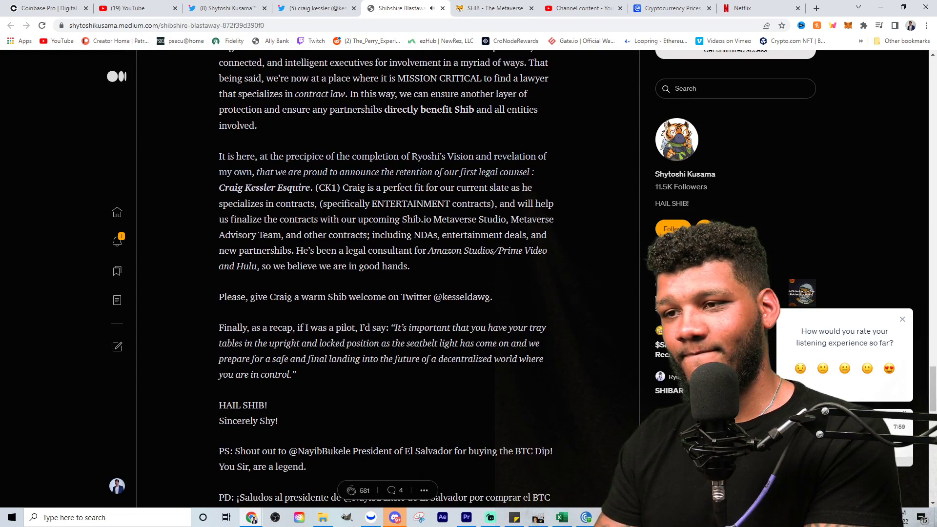
{"action": "scroll", "scroll_direction": "down", "scroll_amount": 3}
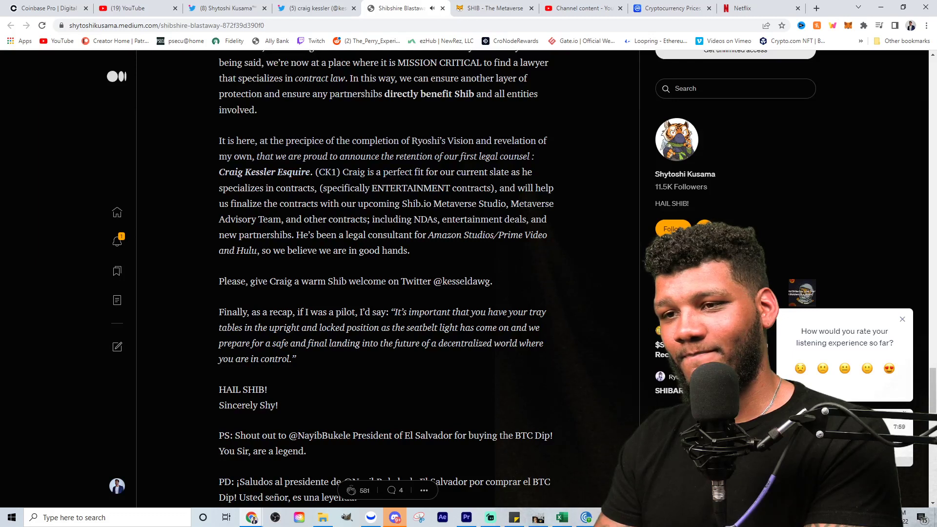
{"action": "scroll", "scroll_direction": "down", "scroll_amount": 3}
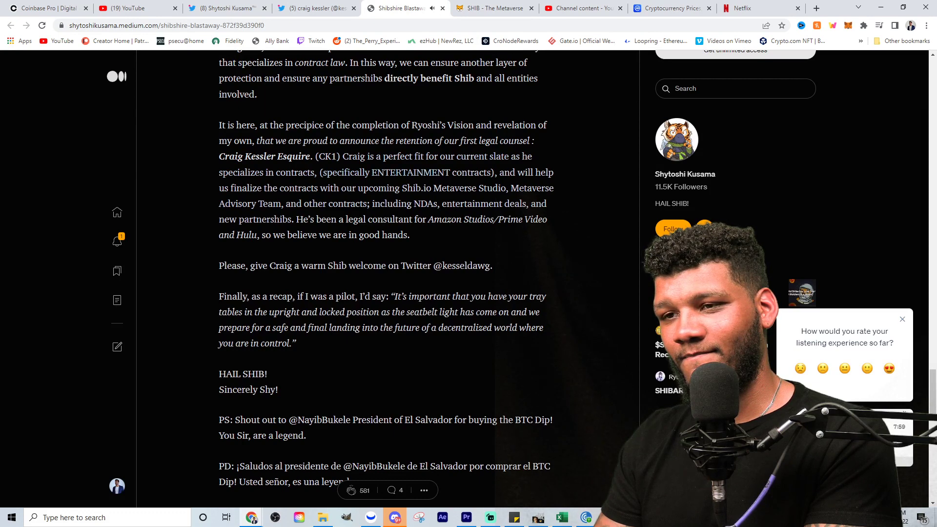
{"action": "scroll", "scroll_direction": "down", "scroll_amount": 3}
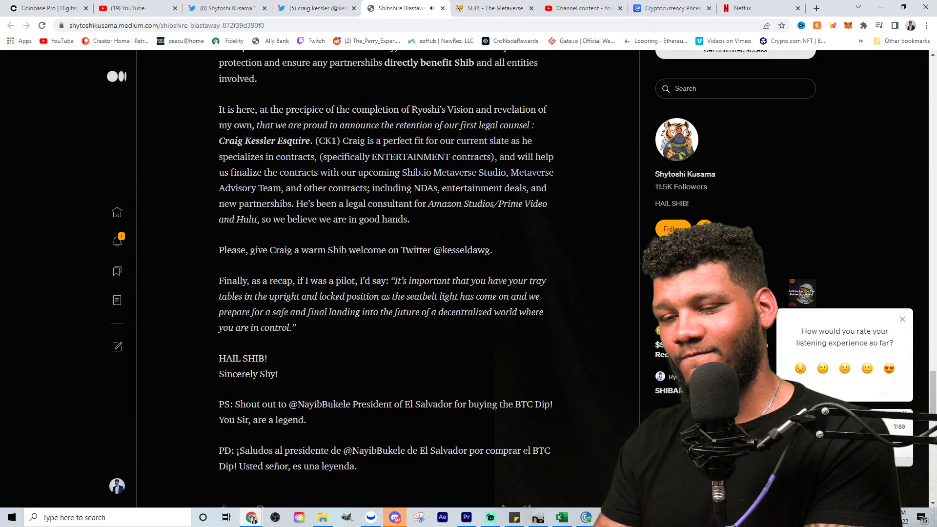
{"action": "scroll", "scroll_direction": "down", "scroll_amount": 3}
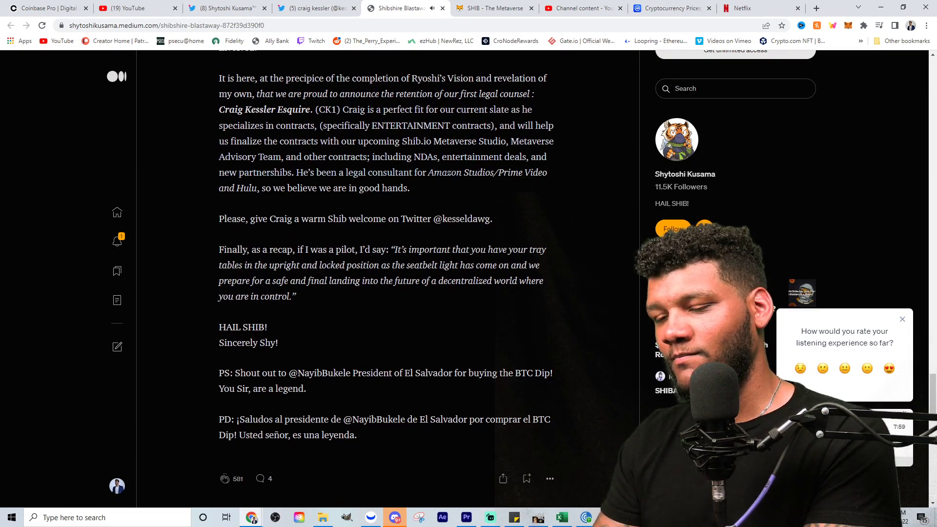
{"action": "scroll", "scroll_direction": "down", "scroll_amount": 3}
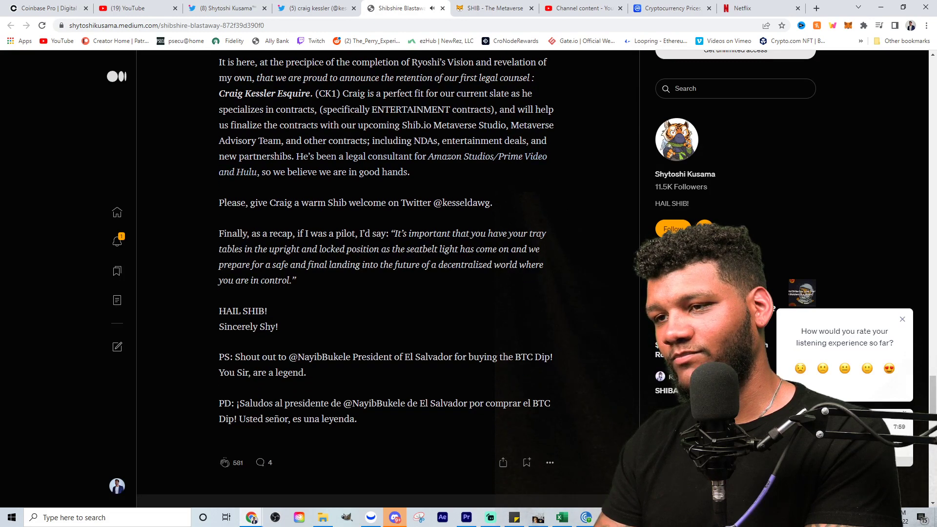